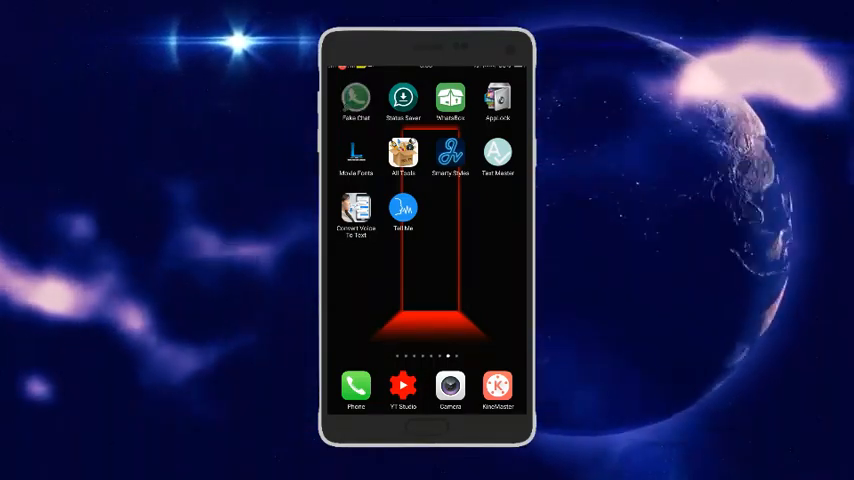
# Launch the Fake Chat app from the Android home screen.
pyautogui.click(356, 97)
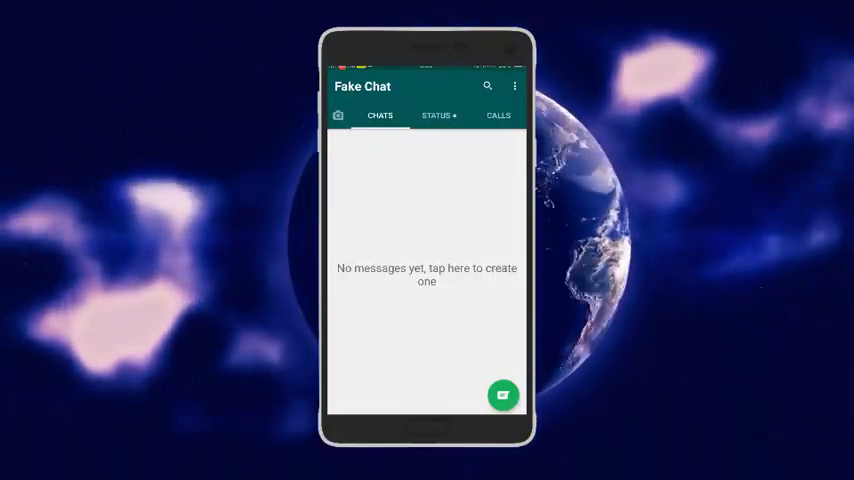
# Create contact Kiran with a photo and Online and Typing enabled, then save.
pyautogui.click(503, 395)
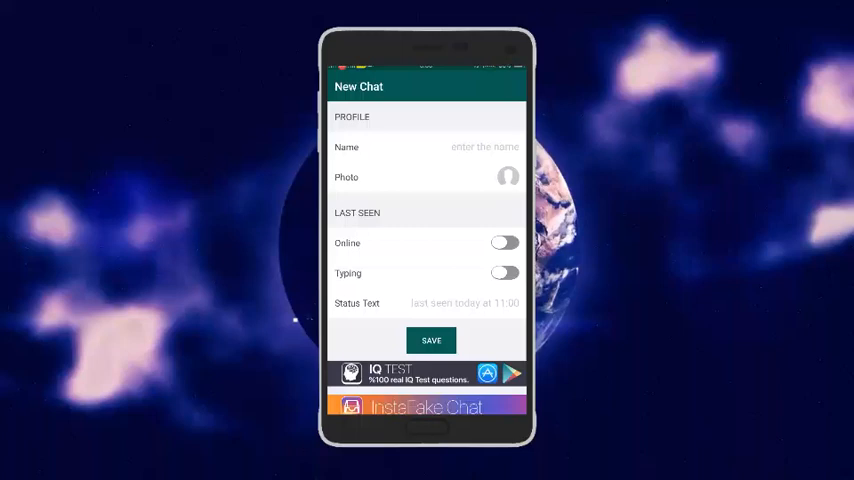
pyautogui.click(485, 147)
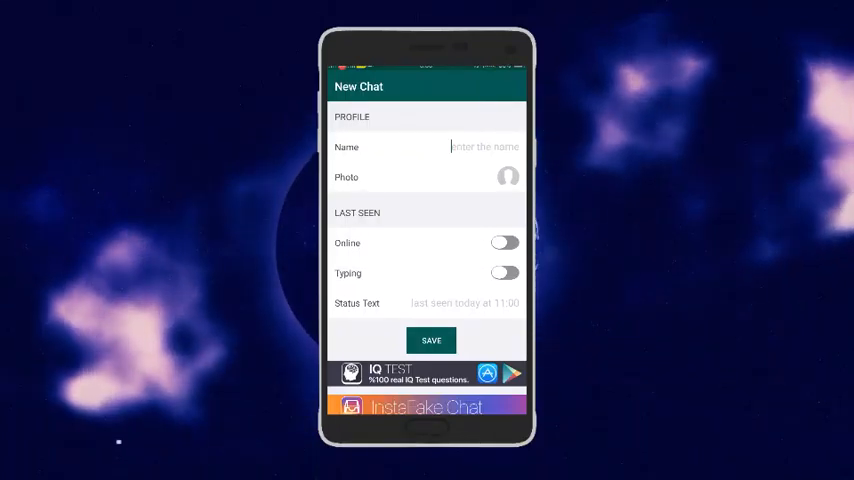
pyautogui.click(485, 146)
pyautogui.write('Kiran')
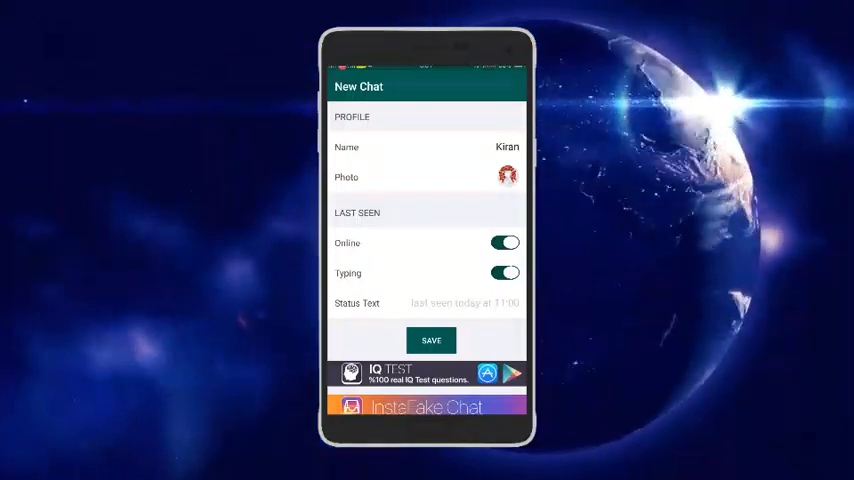
pyautogui.click(431, 340)
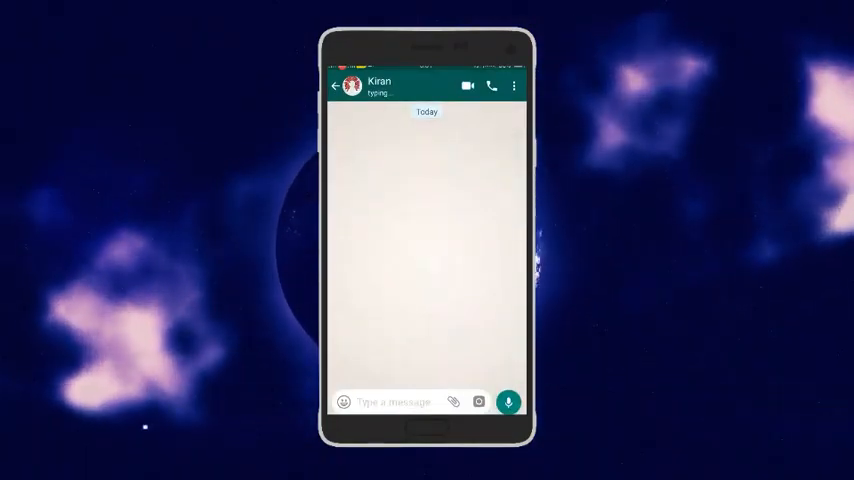
# Post 'Hi' as a message received from Kiran, then type a second 'Hi'.
pyautogui.click(395, 401)
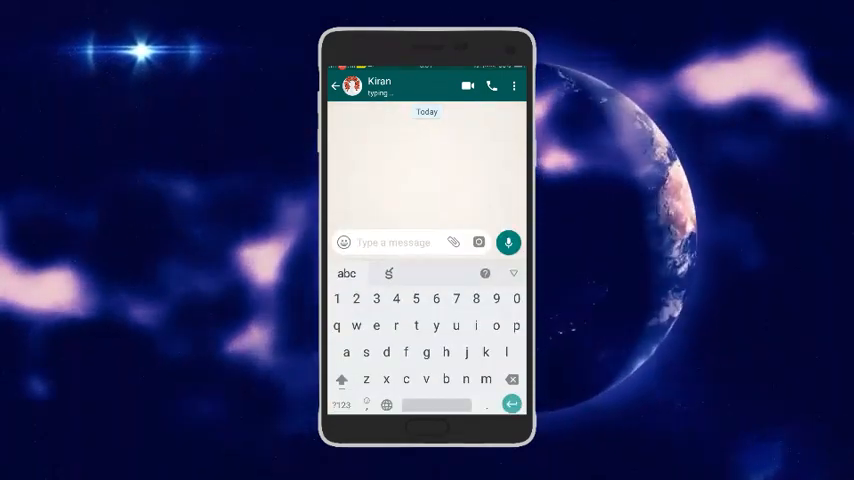
pyautogui.click(342, 379)
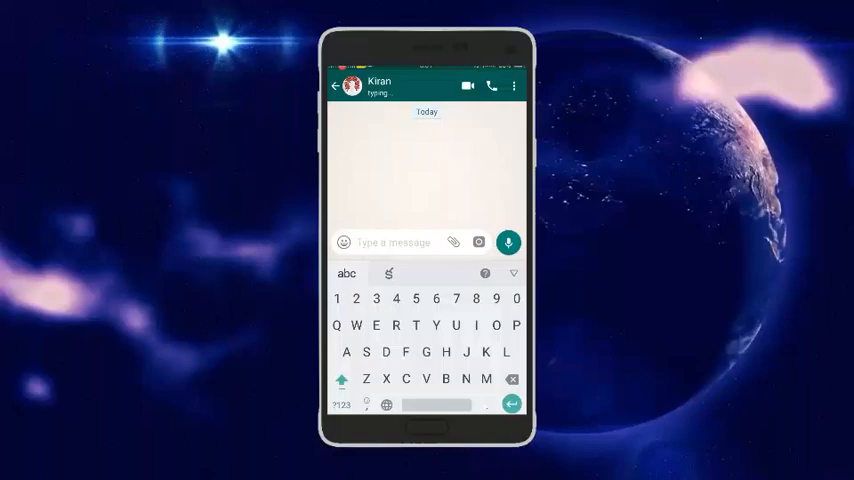
pyautogui.write('Hi')
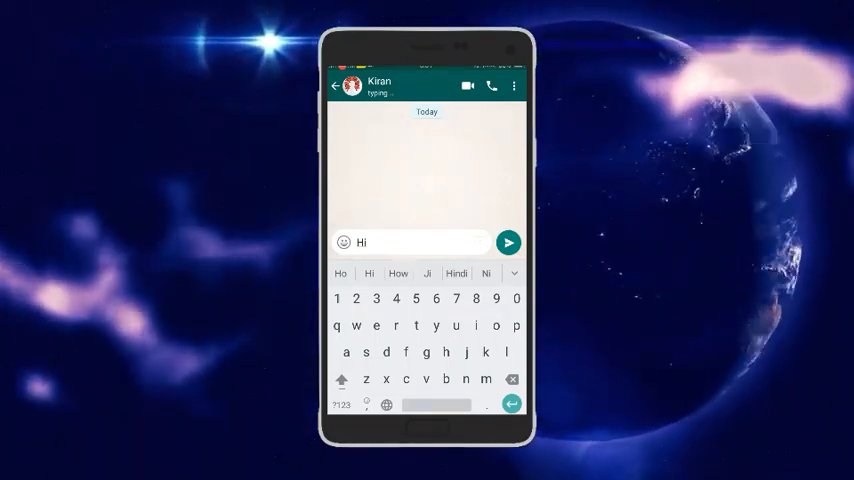
pyautogui.click(509, 242)
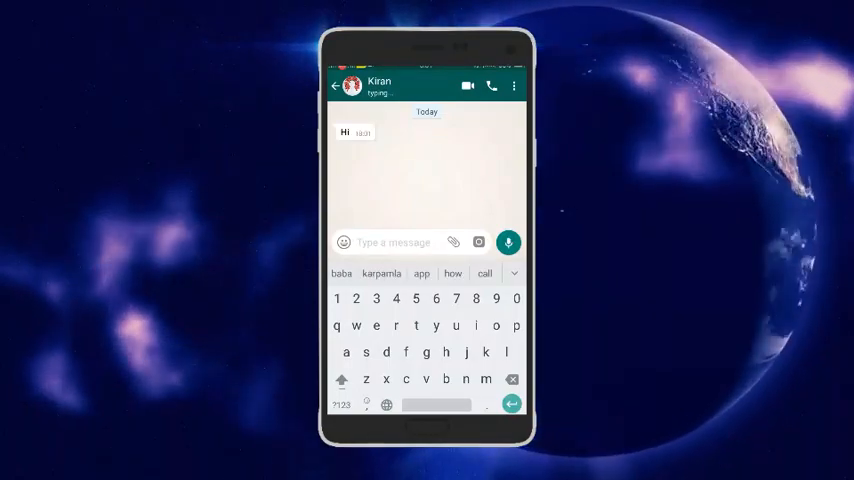
pyautogui.click(341, 379)
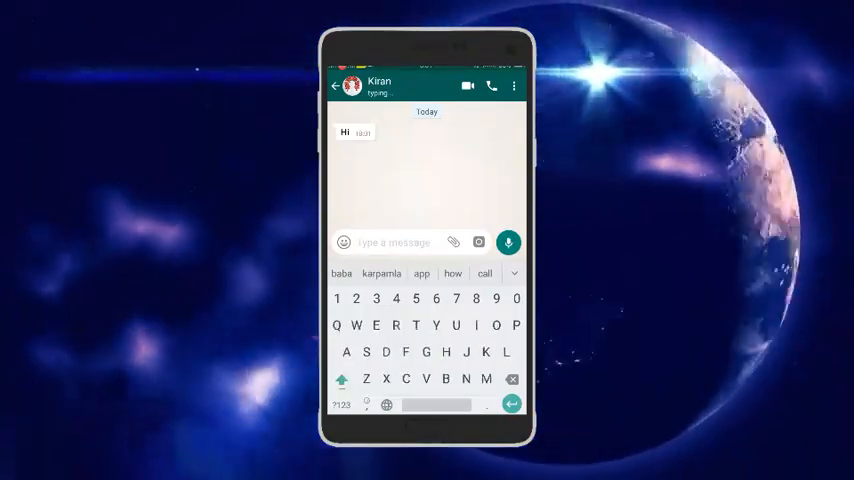
pyautogui.write('Hi')
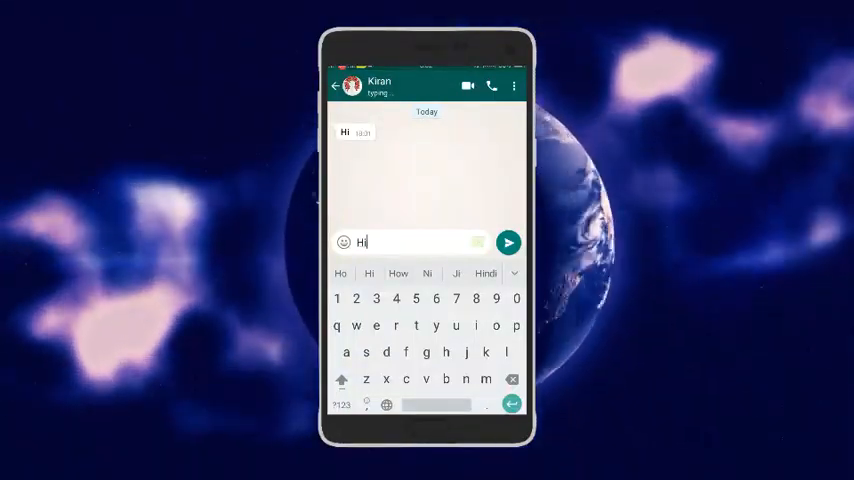
# Send 'Hi', post 'How r u' as received, send 'Fine', and return to the chat list.
pyautogui.click(509, 242)
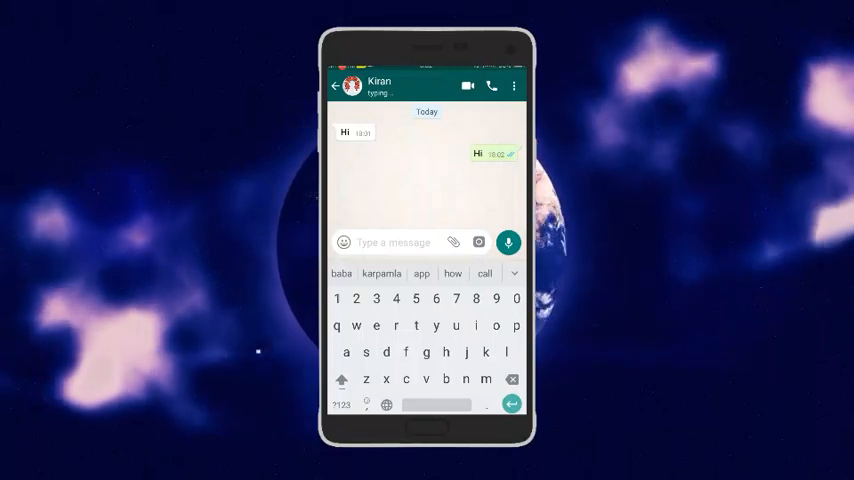
pyautogui.click(342, 379)
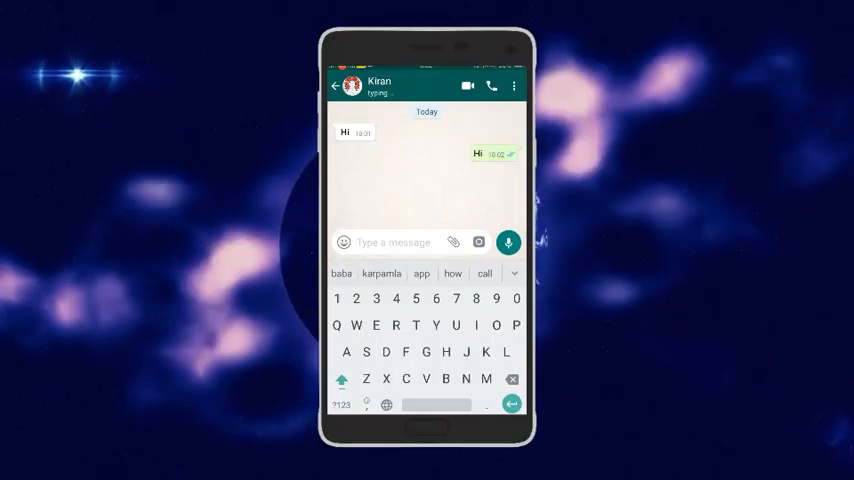
pyautogui.write('How r')
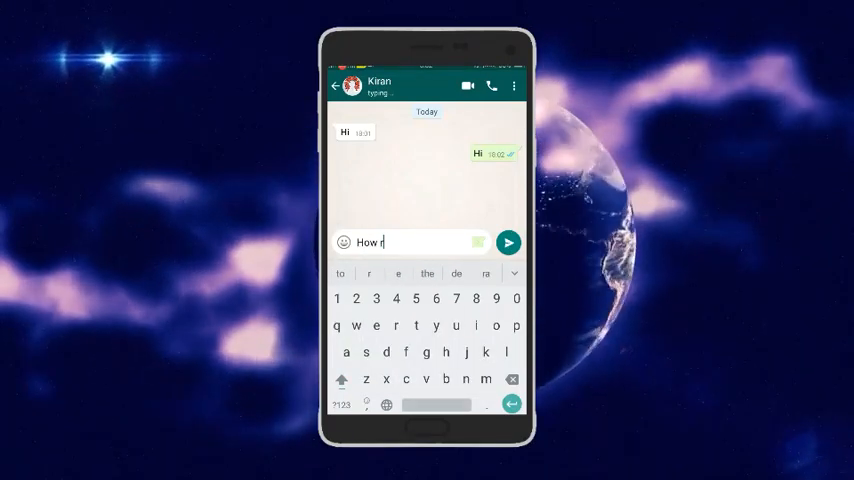
pyautogui.write('u')
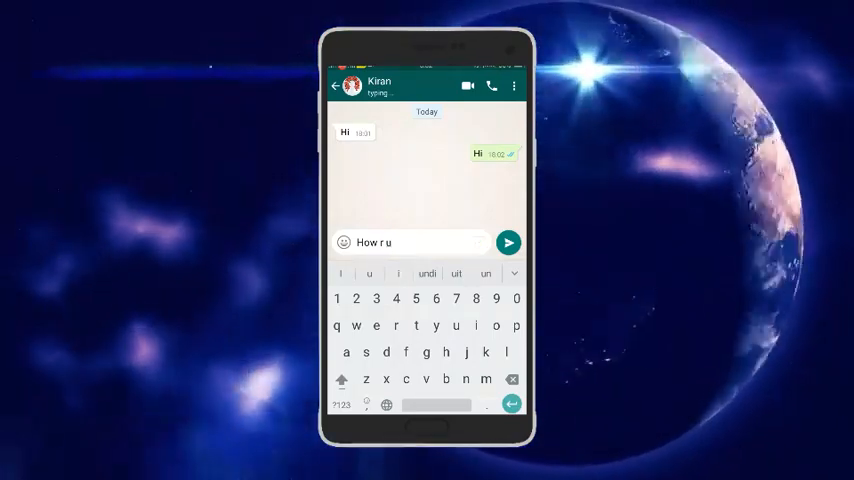
pyautogui.click(508, 242)
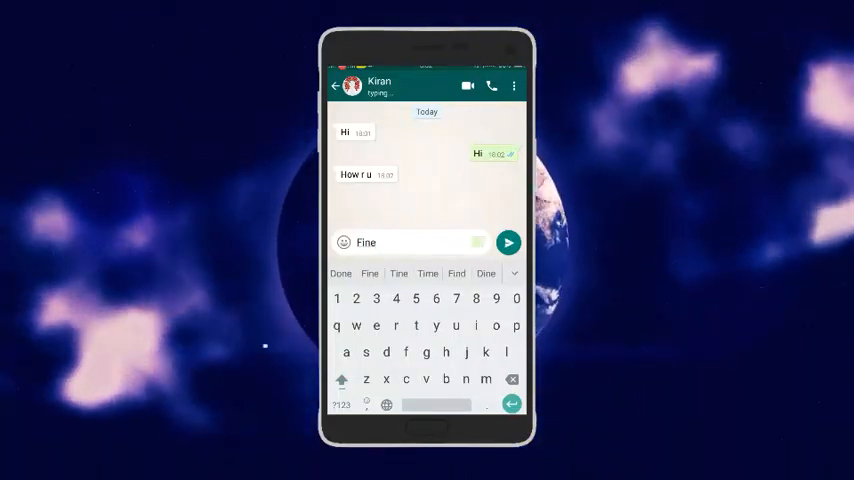
pyautogui.click(508, 242)
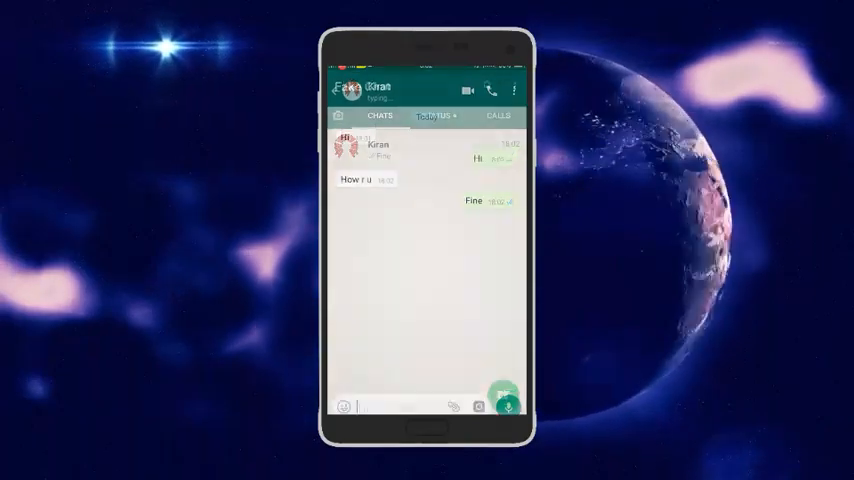
pyautogui.click(338, 87)
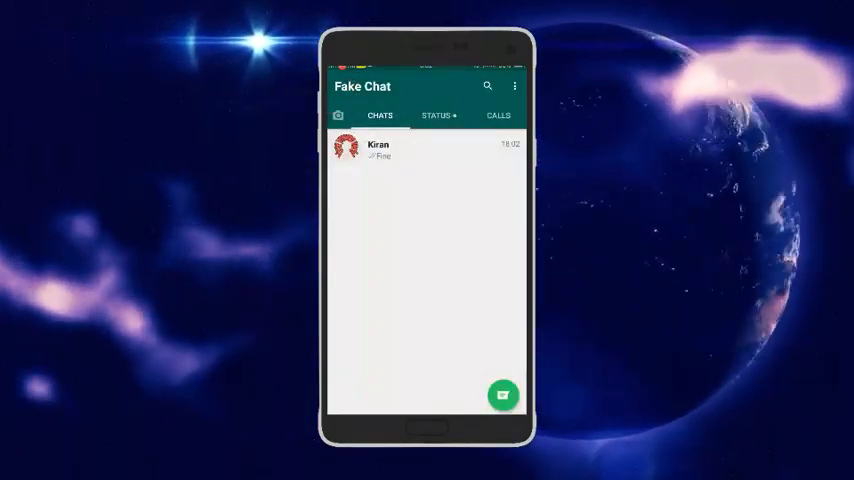